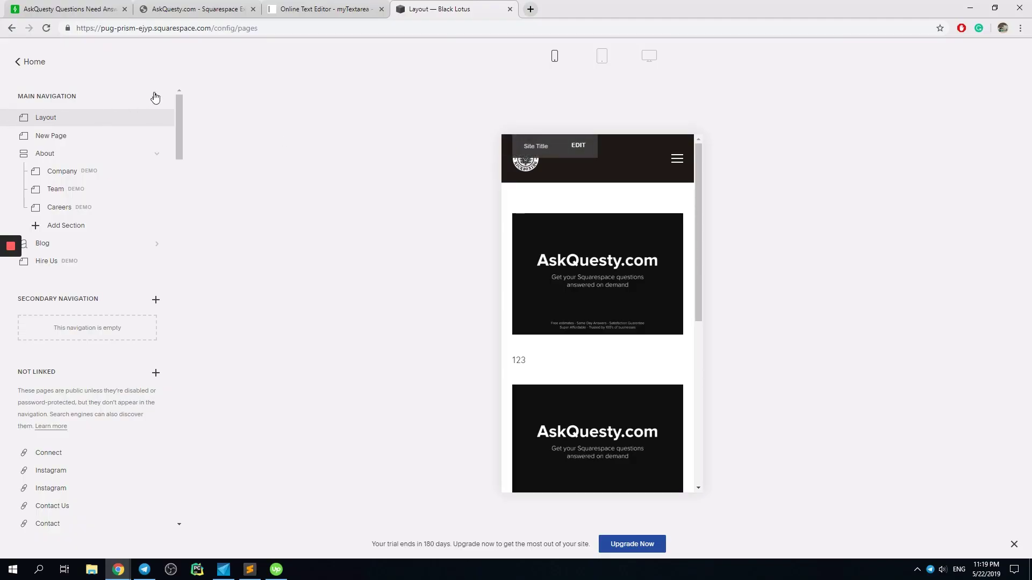
Step: Add a new blank page to the main navigation and view it at desktop width
click(155, 96)
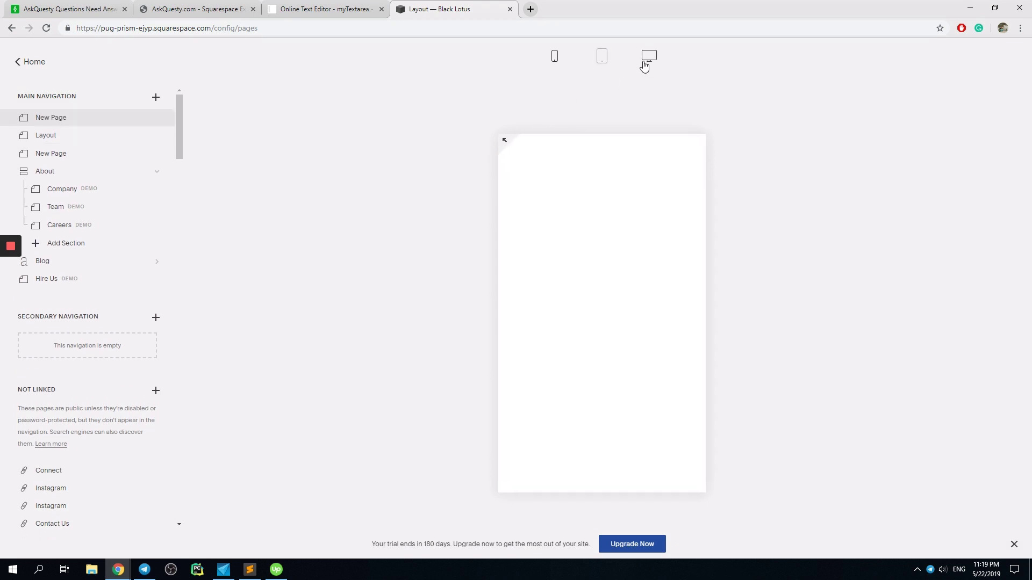
click(51, 117)
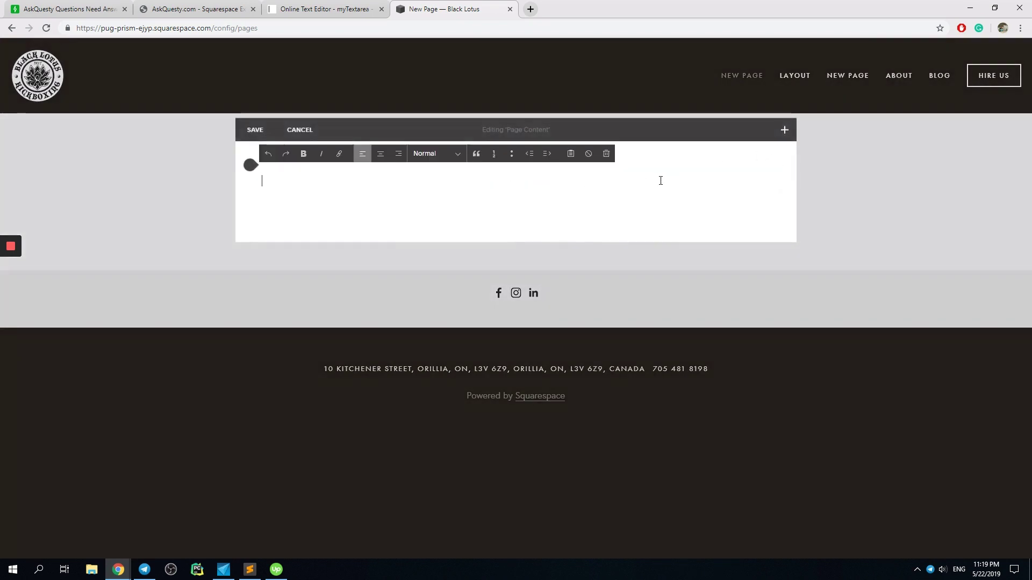
Step: Bring up the content block picker and browse down to the More group with the Form block
click(785, 129)
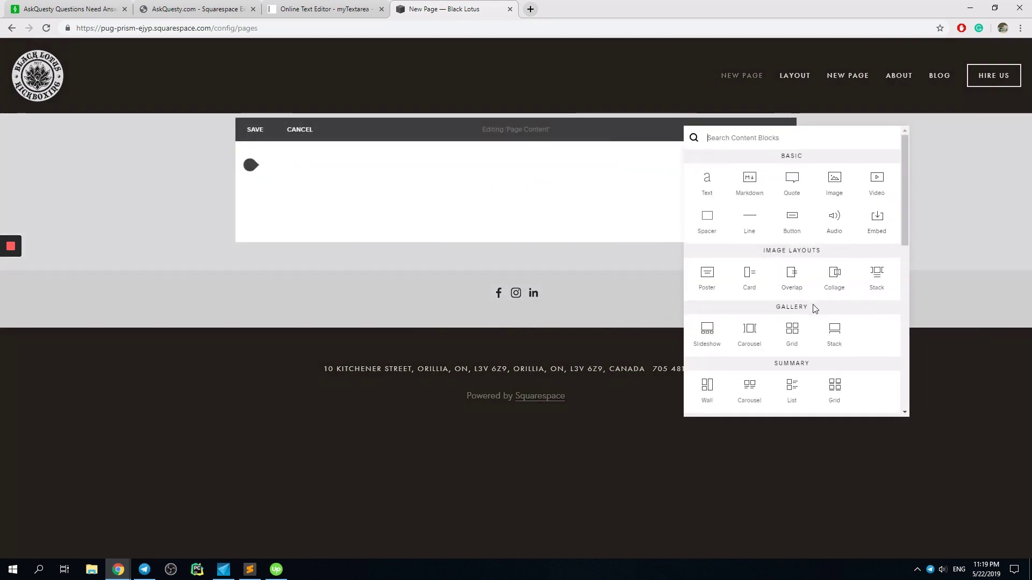
scroll(down, 3)
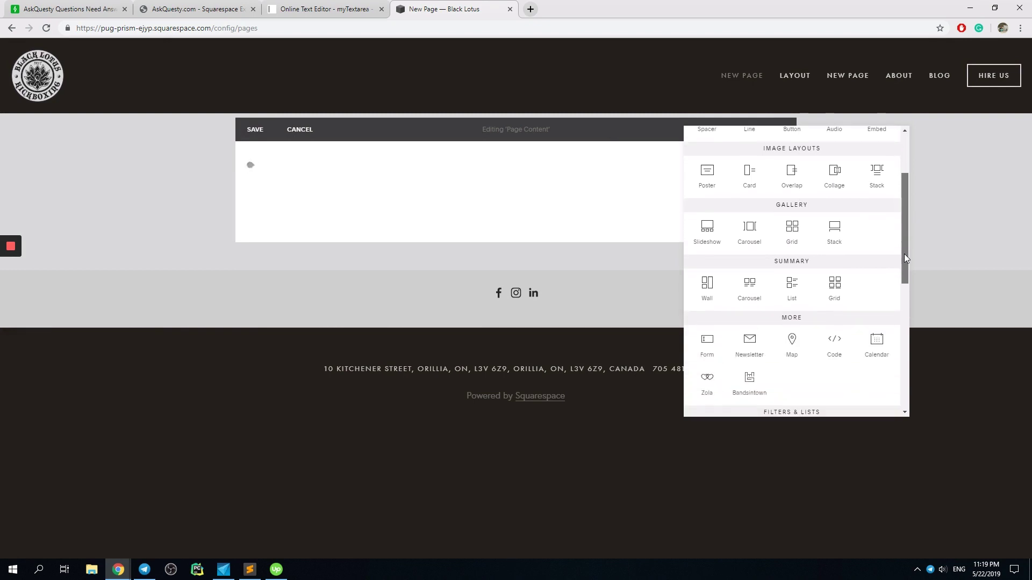
scroll(down, 3)
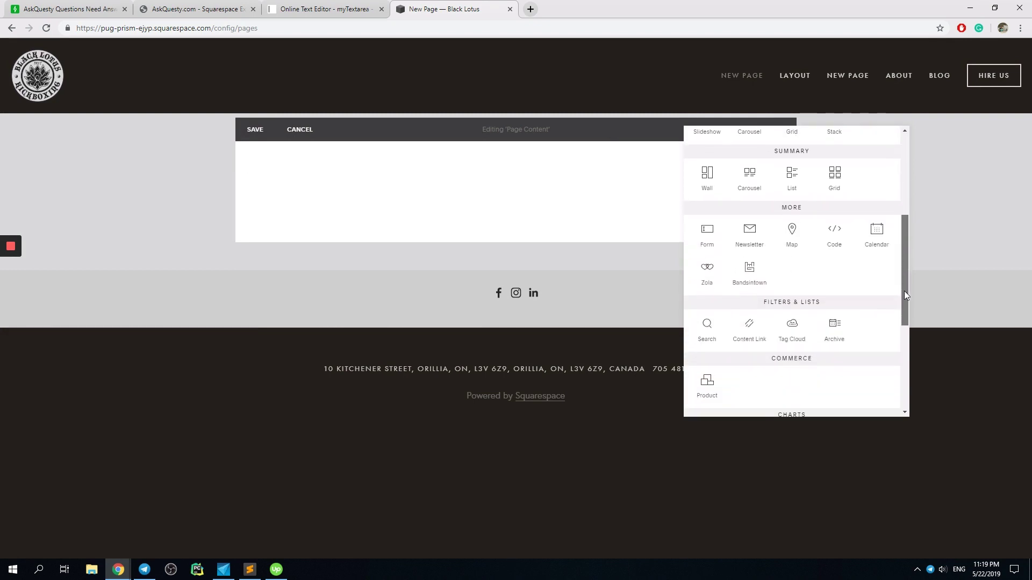
scroll(down, 3)
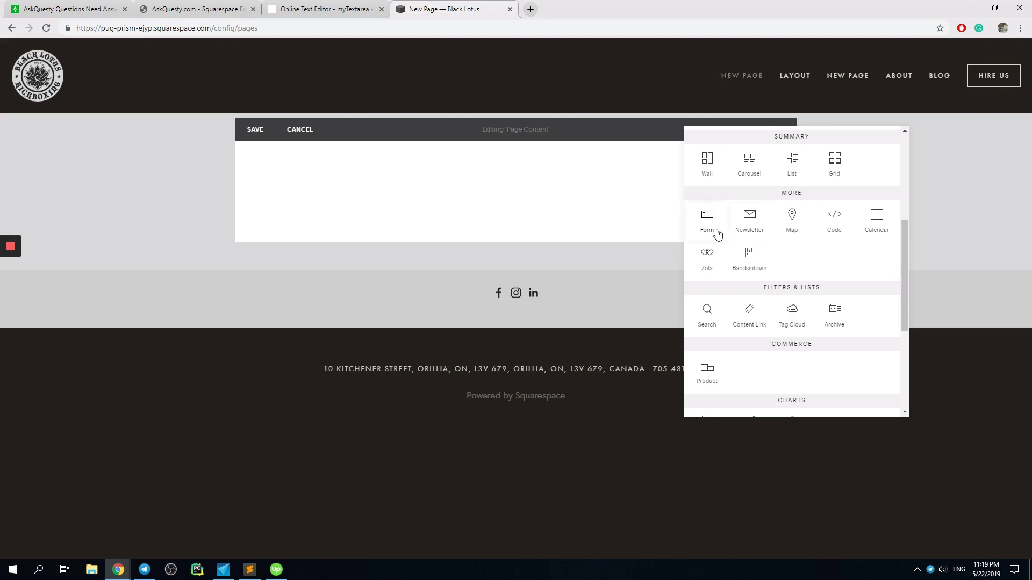
Step: Insert a default contact form block and show its Storage settings with email delivery listed
click(707, 214)
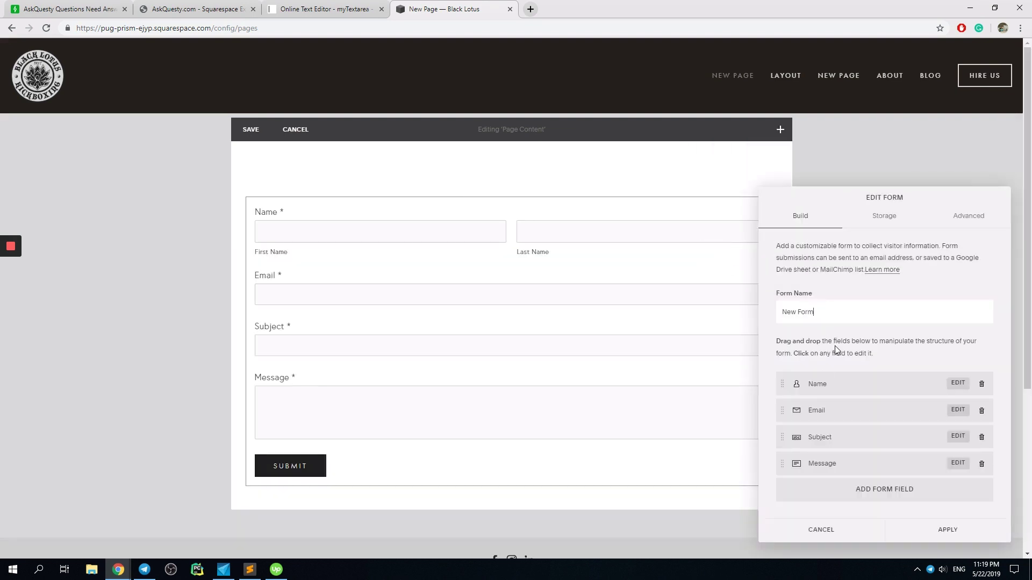
click(883, 215)
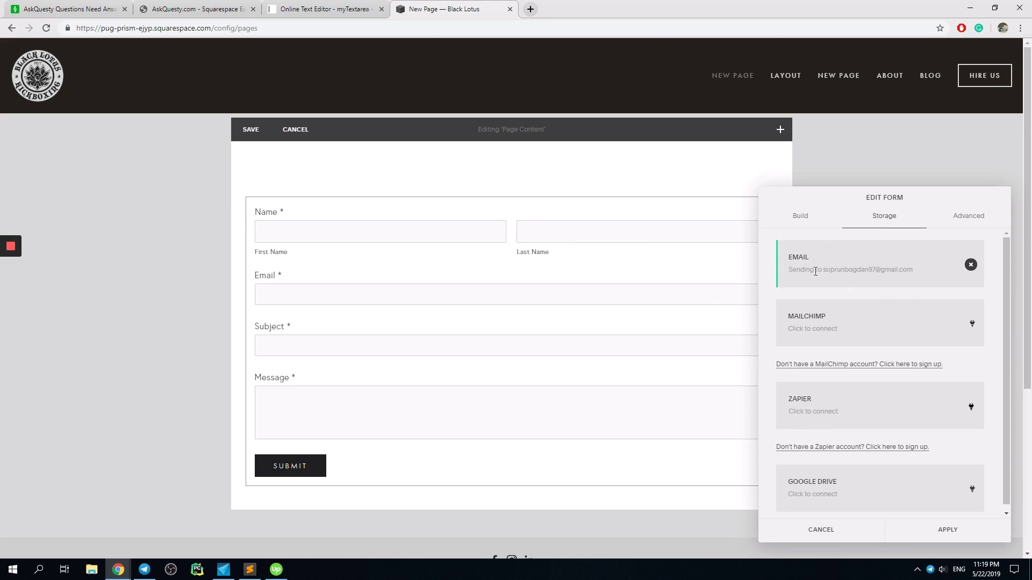
double_click(856, 269)
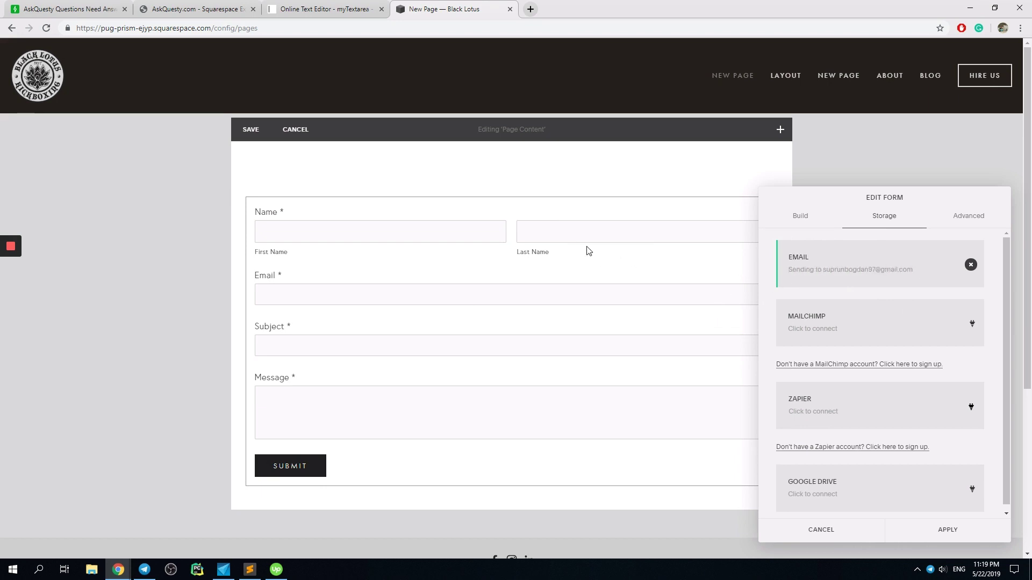
double_click(856, 269)
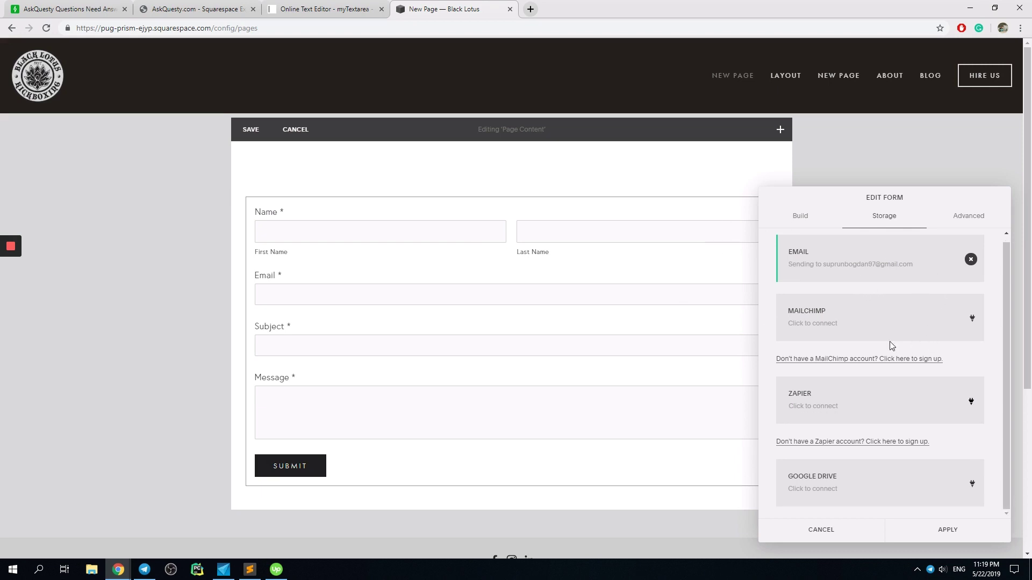
mouse_move(873, 327)
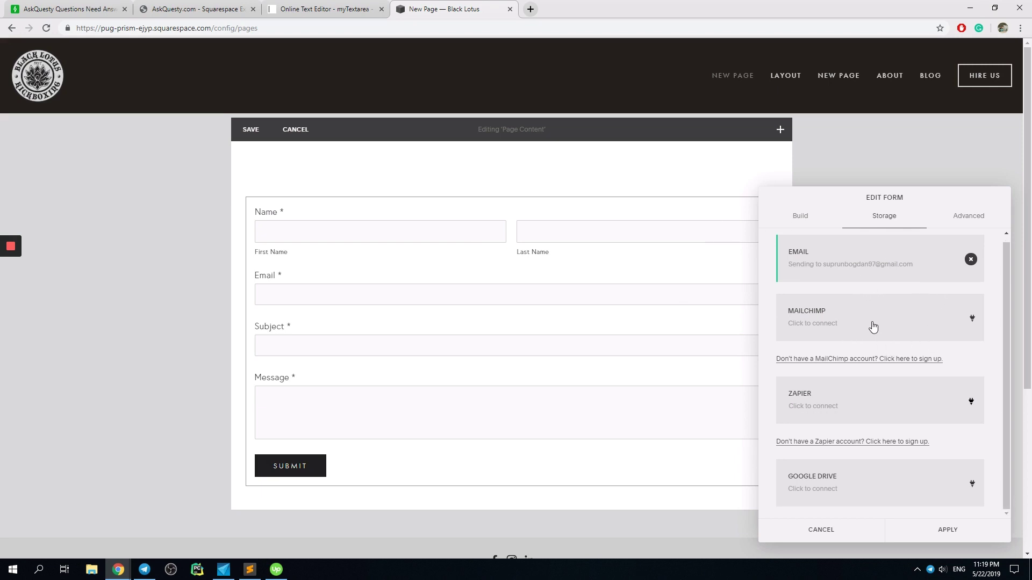
mouse_move(905, 317)
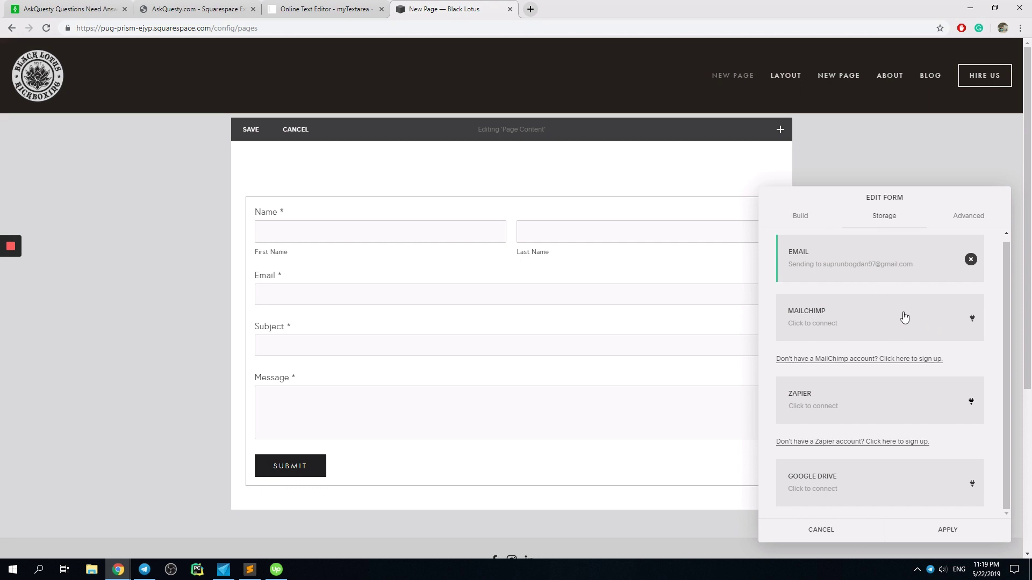
mouse_move(805, 332)
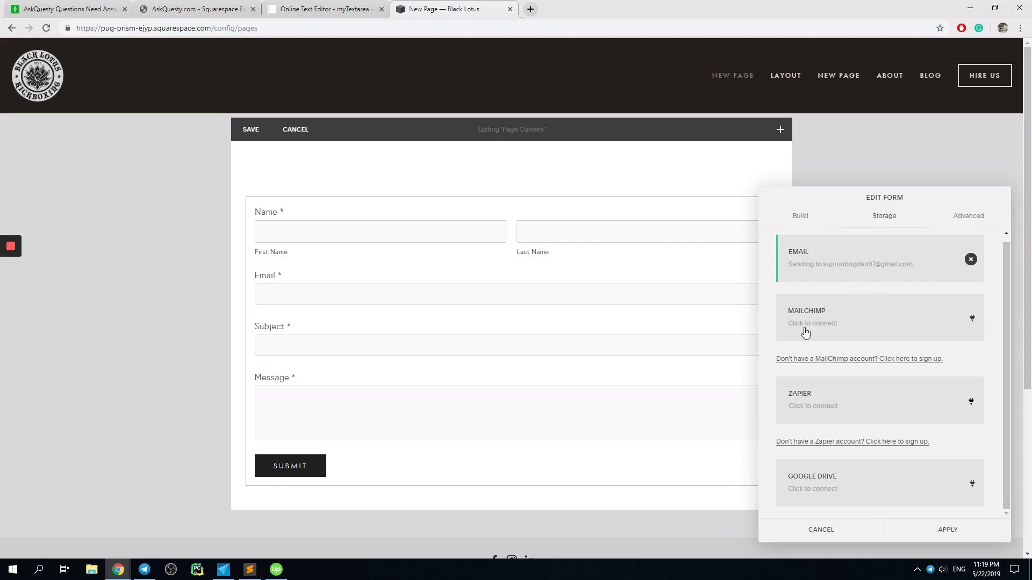
mouse_move(819, 321)
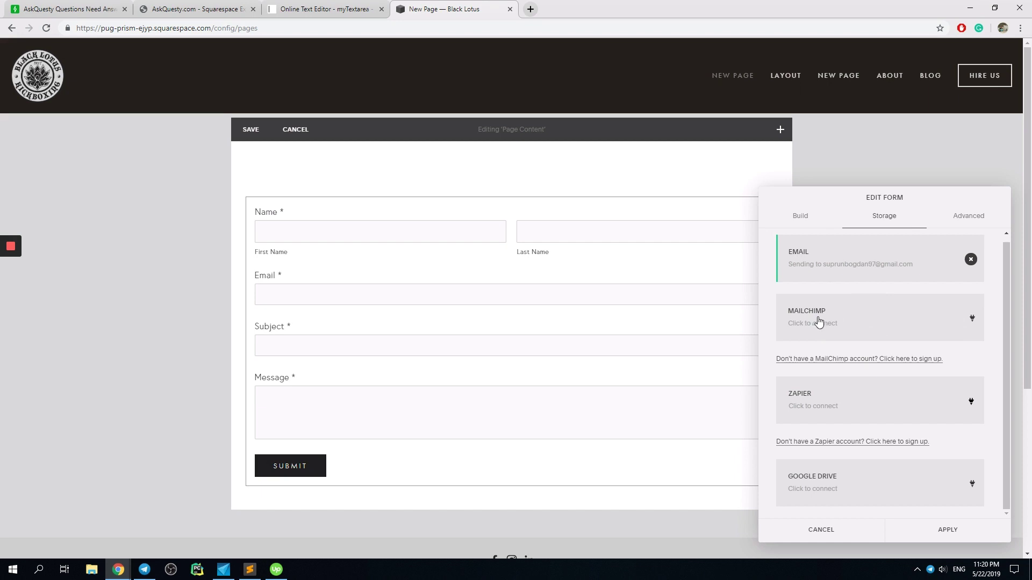
Step: Attempt a MailChimp connection from the form's Storage settings, bringing up its sign-in popup
click(819, 317)
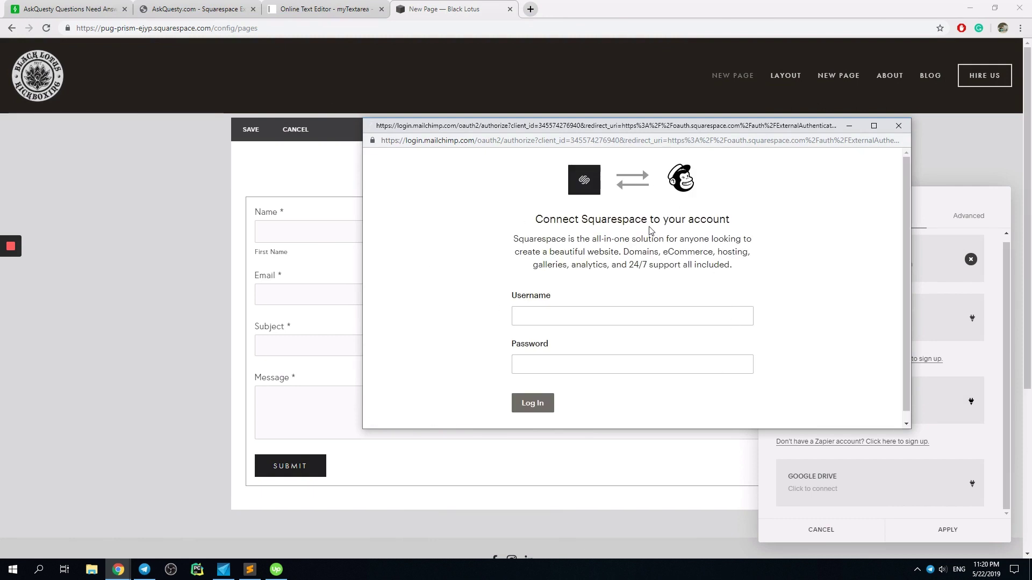
click(898, 125)
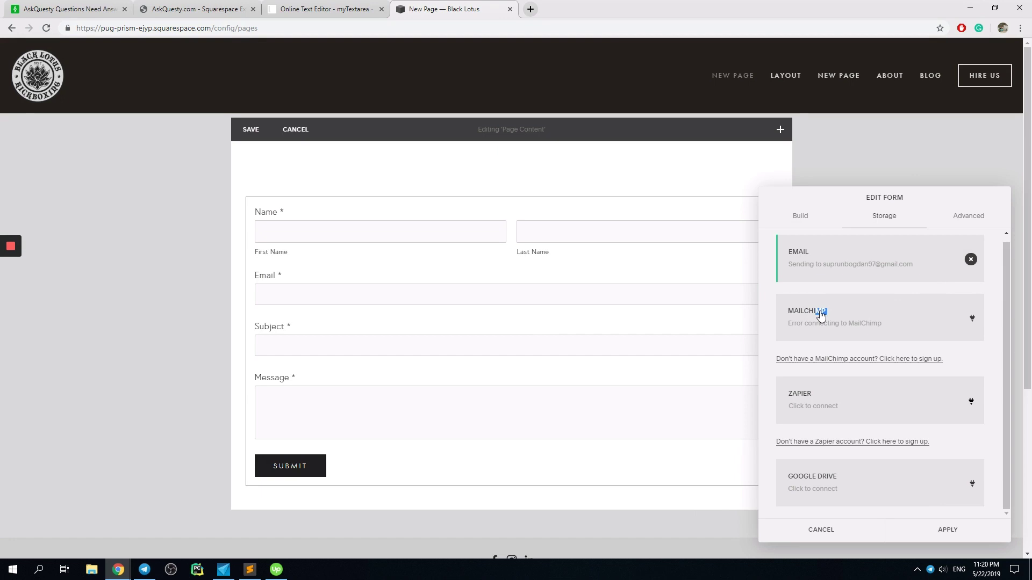
mouse_move(830, 326)
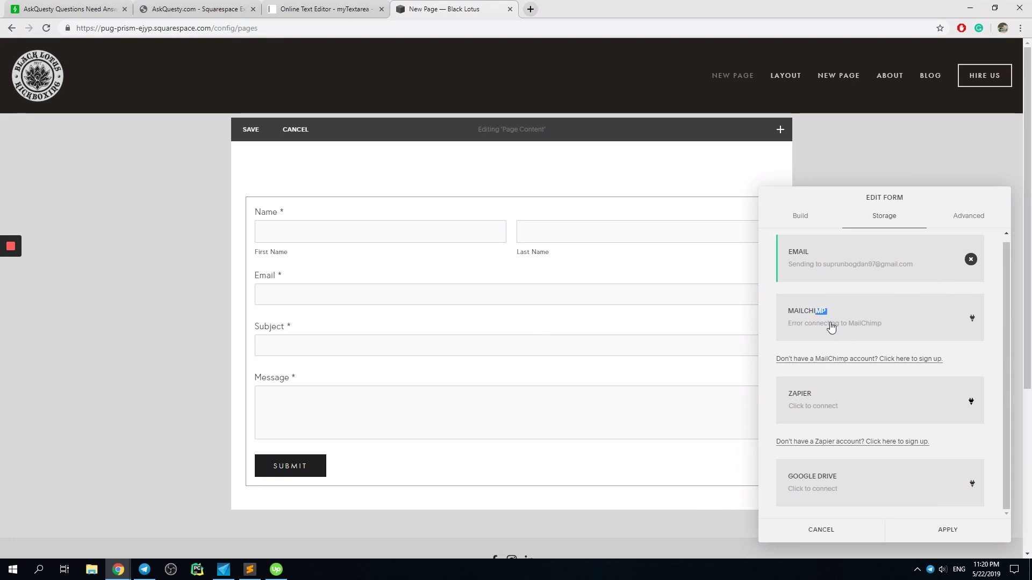
mouse_move(581, 347)
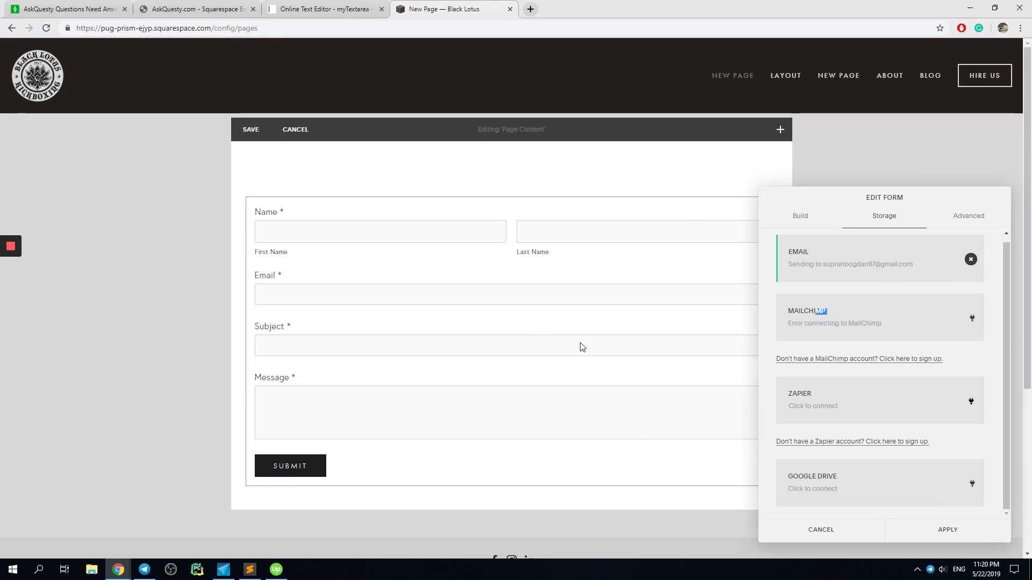
mouse_move(943, 392)
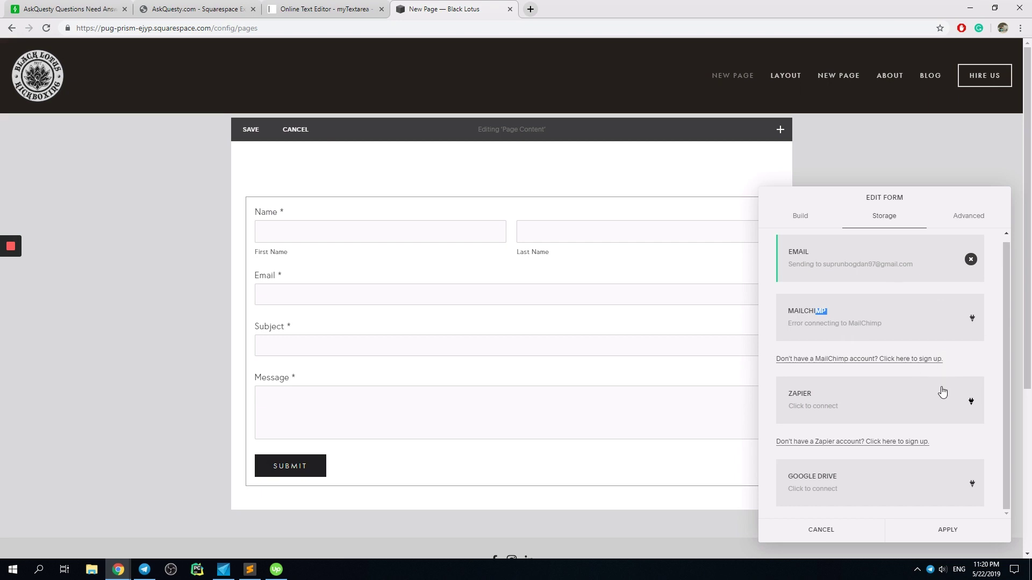
Step: Apply the form block's settings, keeping email delivery and the MailChimp connection
click(948, 530)
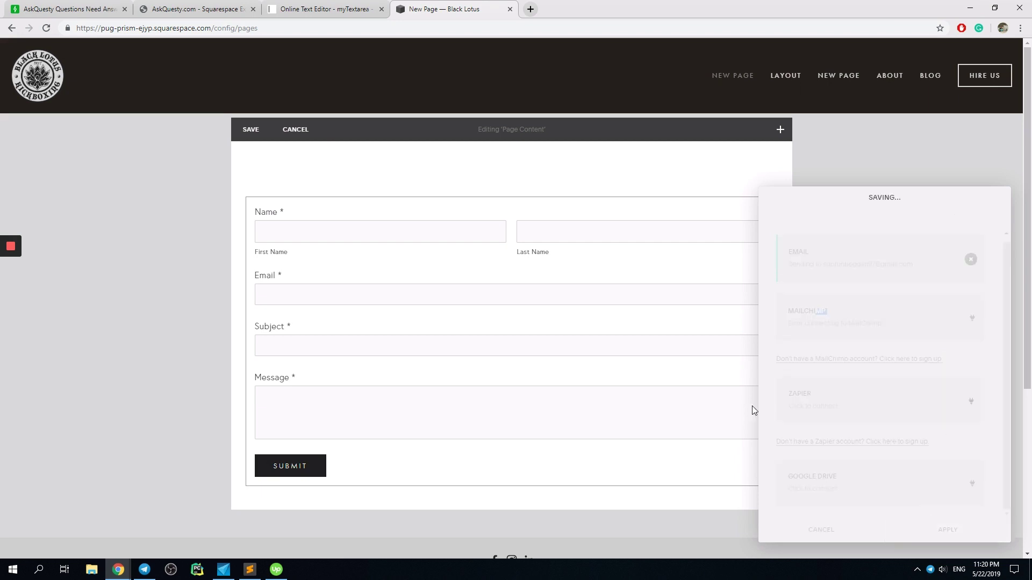